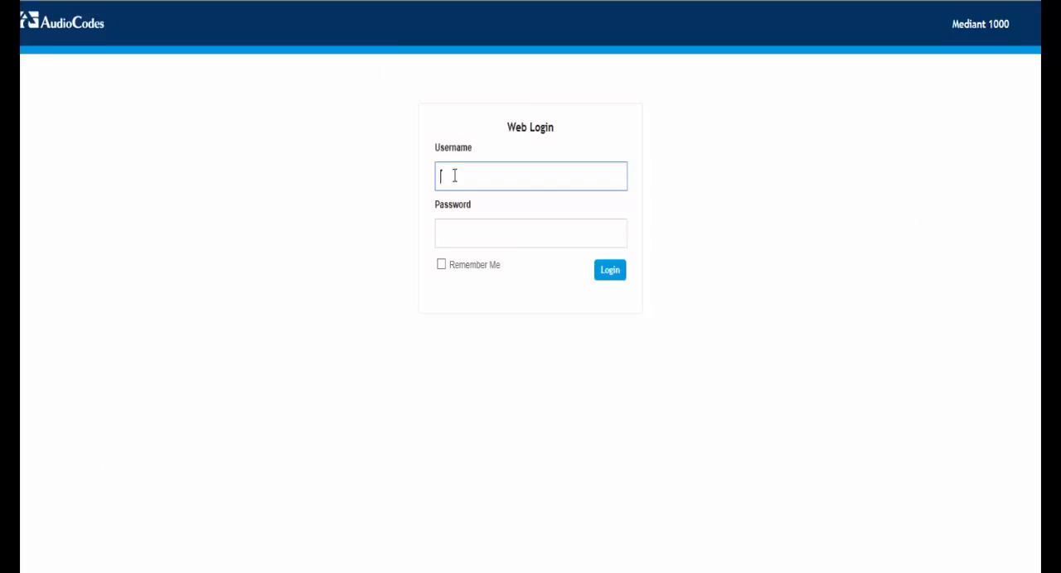
Log in to the device web interface with username Admin and its password.
text(Admin)
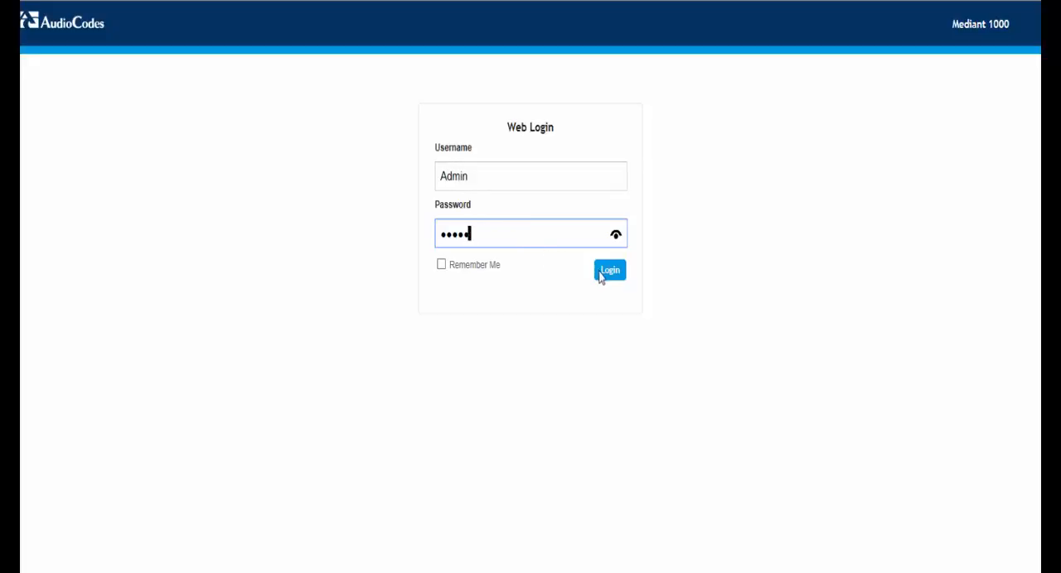
click(609, 271)
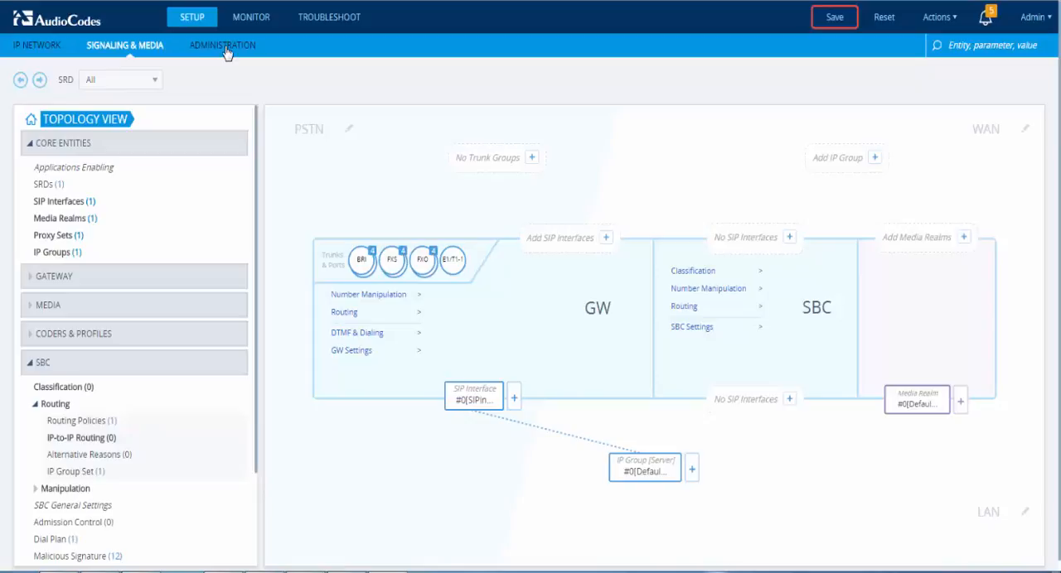
Navigate to Administration > Web & CLI > Local Users to list the Admin and User accounts.
click(222, 45)
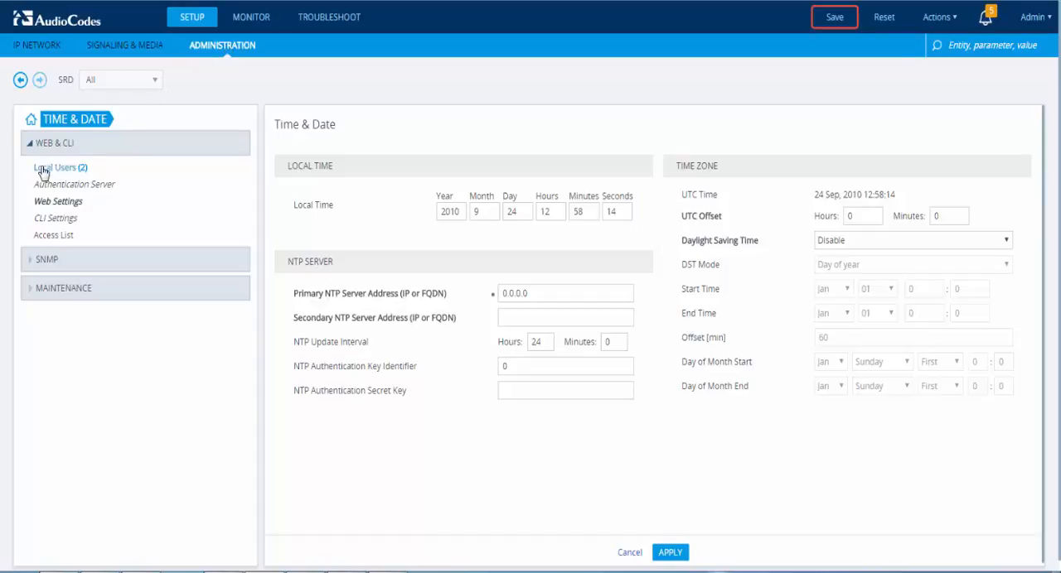
click(60, 168)
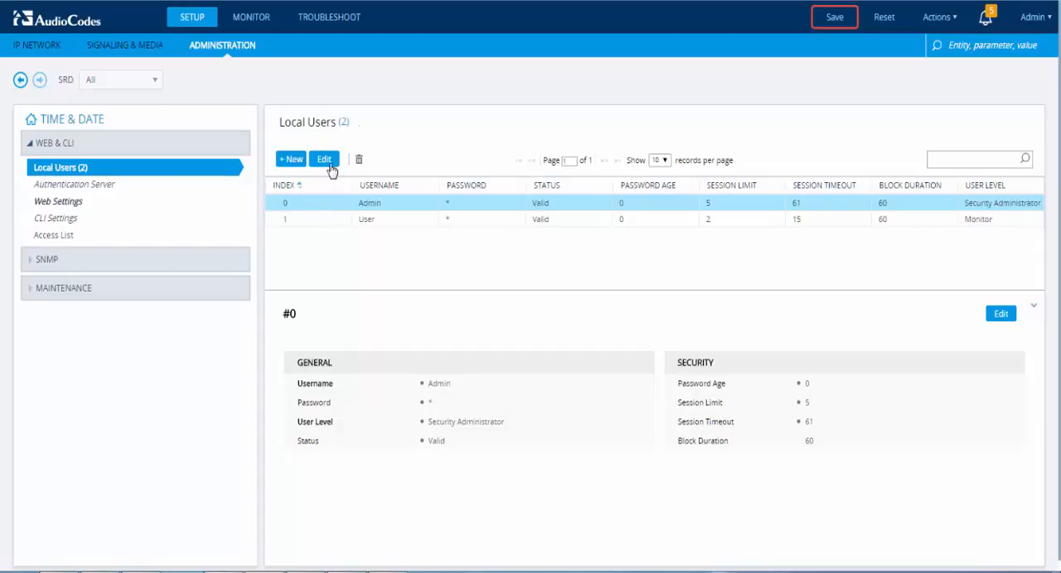
Edit the Admin user, enter a new password and apply it.
click(323, 159)
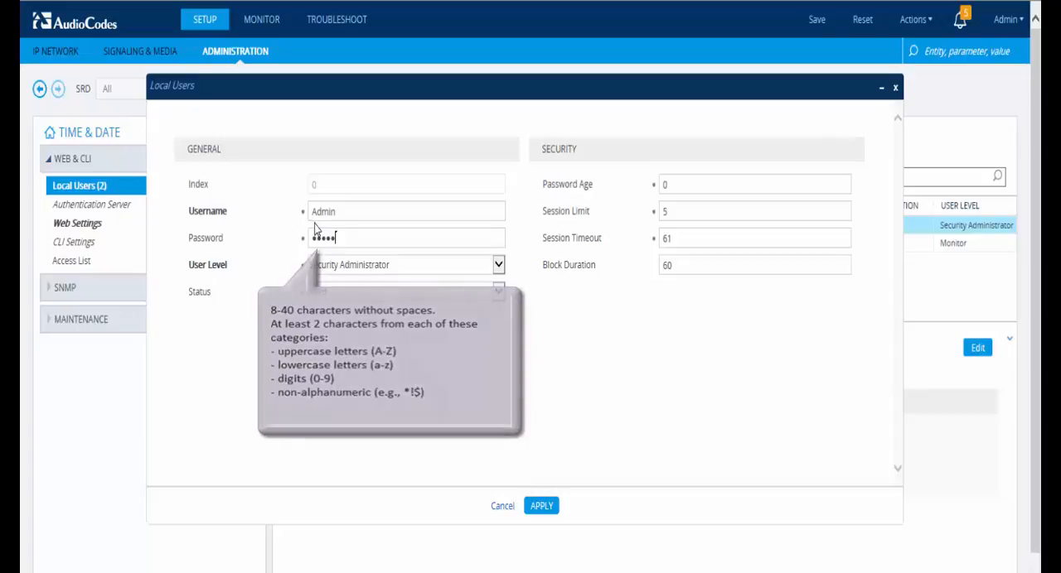
click(404, 212)
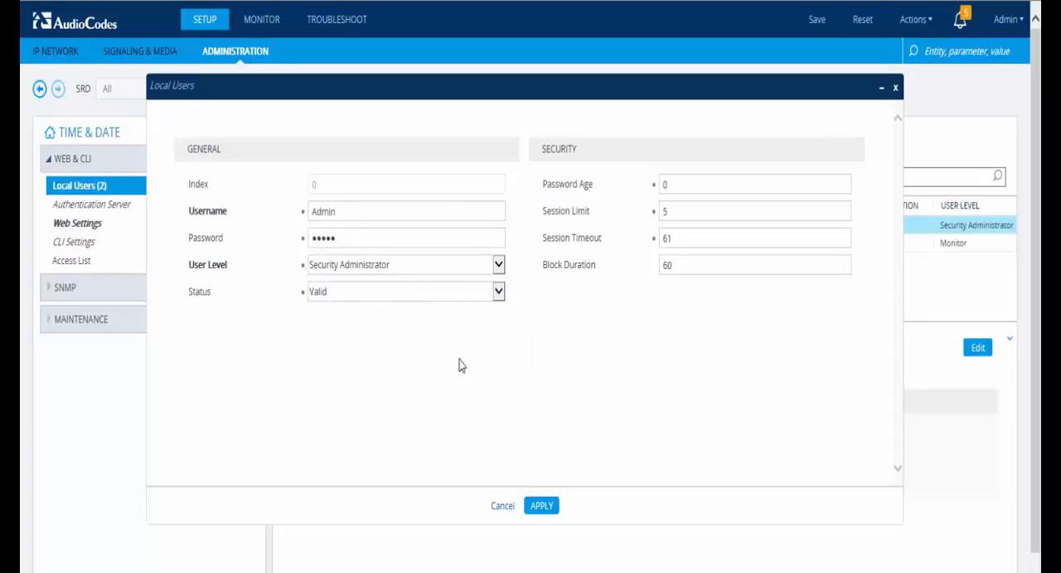
click(541, 507)
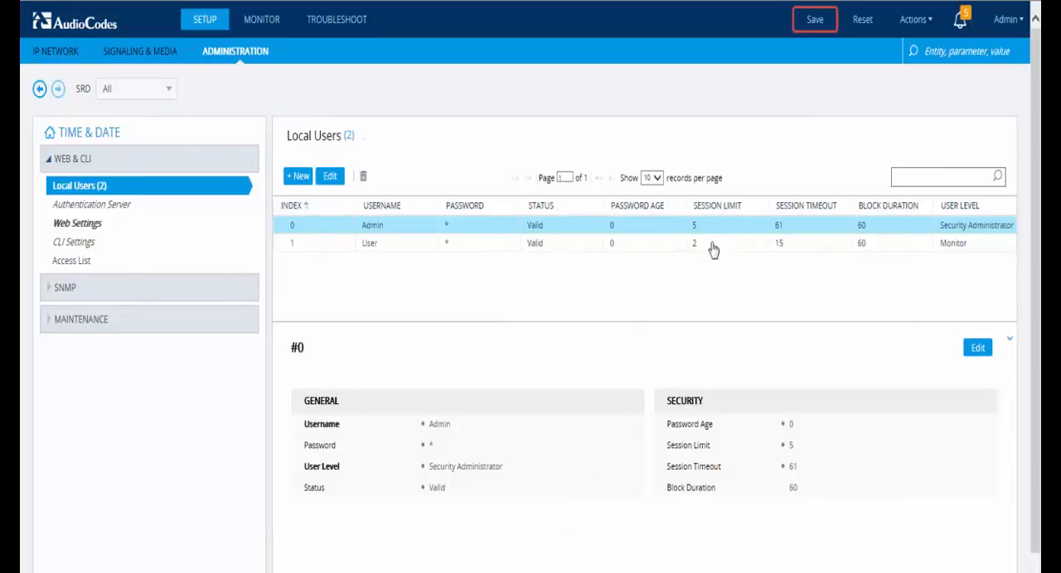
Save the configuration to device flash and confirm the Save Configuration prompt.
click(814, 18)
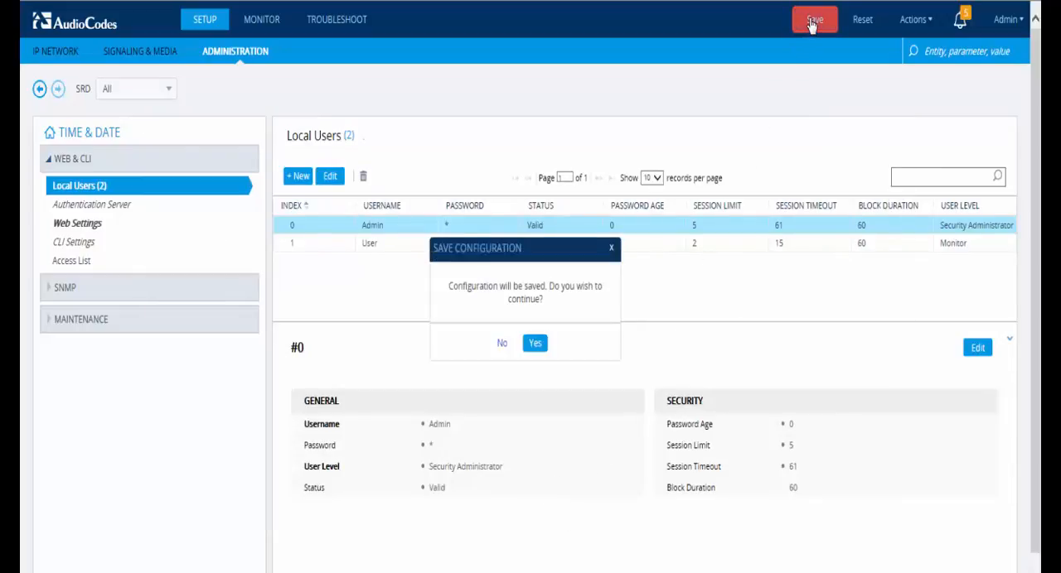
click(533, 343)
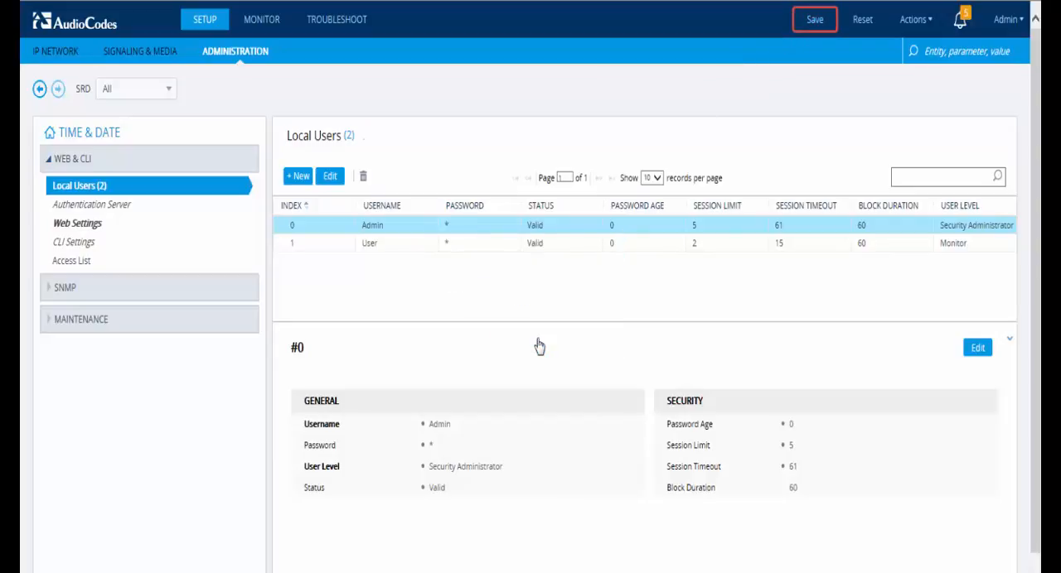
click(814, 18)
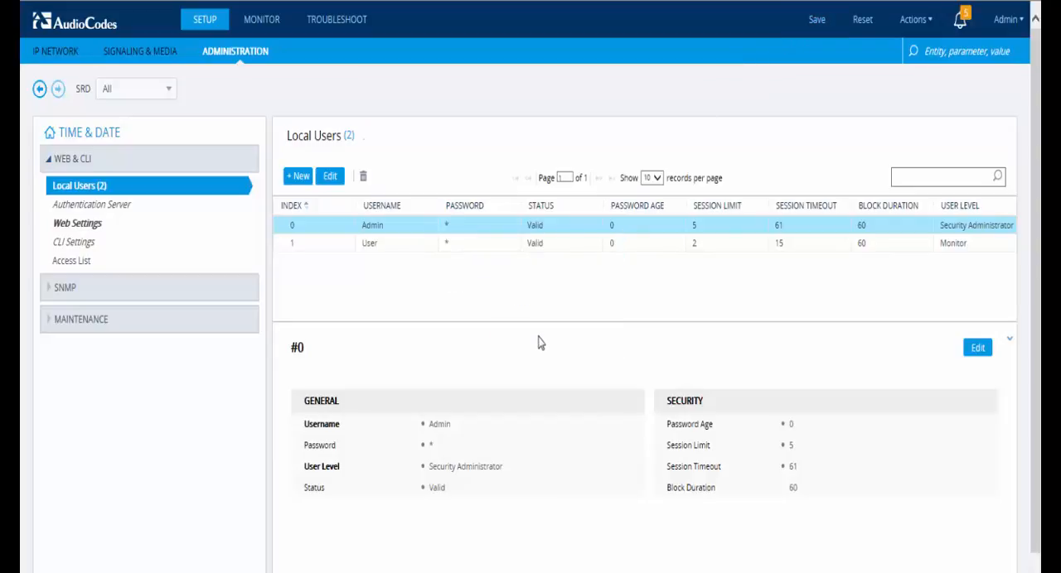